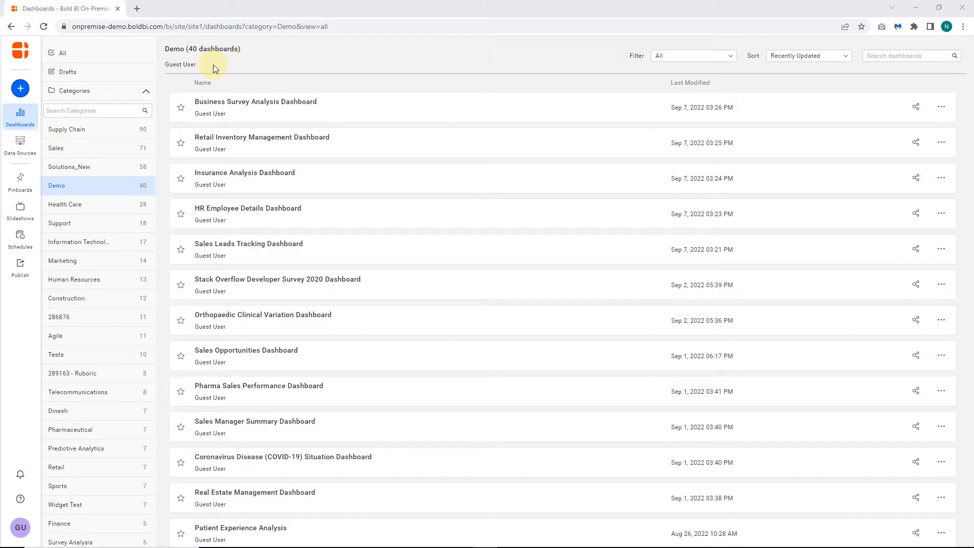
Open the Retail Inventory Management Dashboard from the Demo dashboards list
click(260, 137)
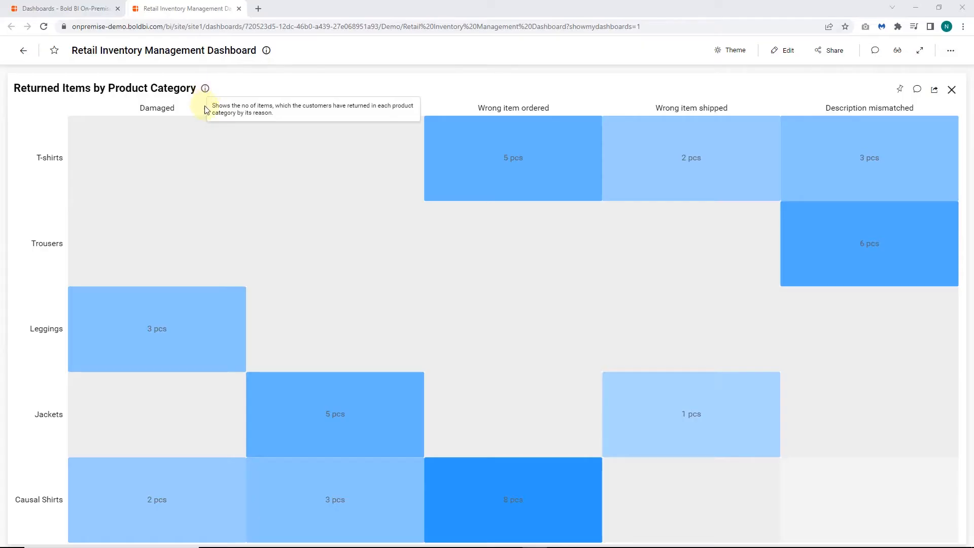
mouse_move(278, 346)
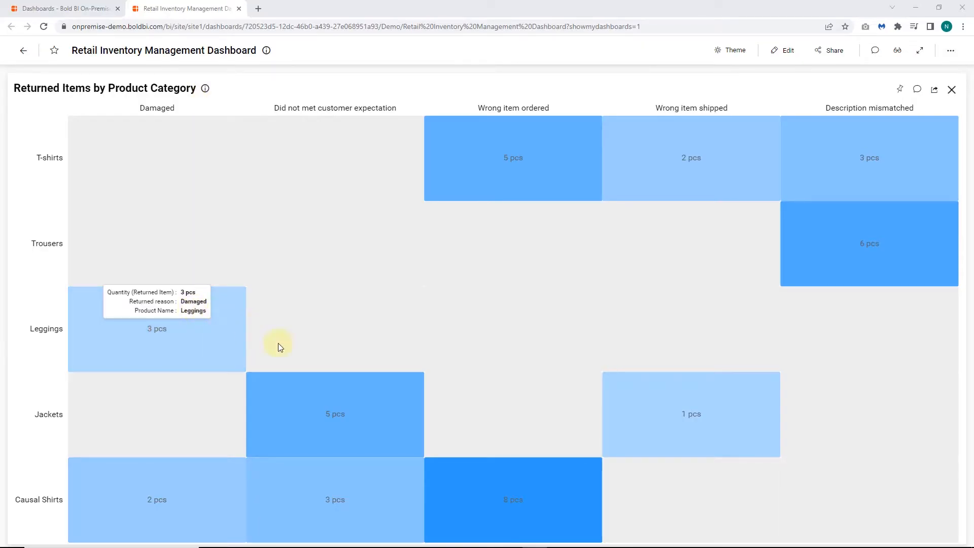
mouse_move(358, 387)
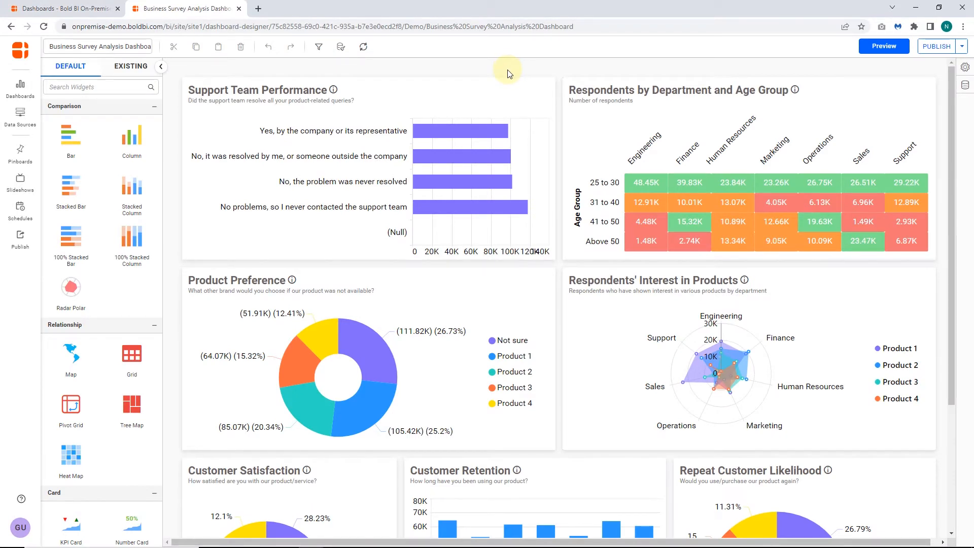
Scroll through the Business Survey Analysis Dashboard widgets to review the heat map
scroll(down, 3)
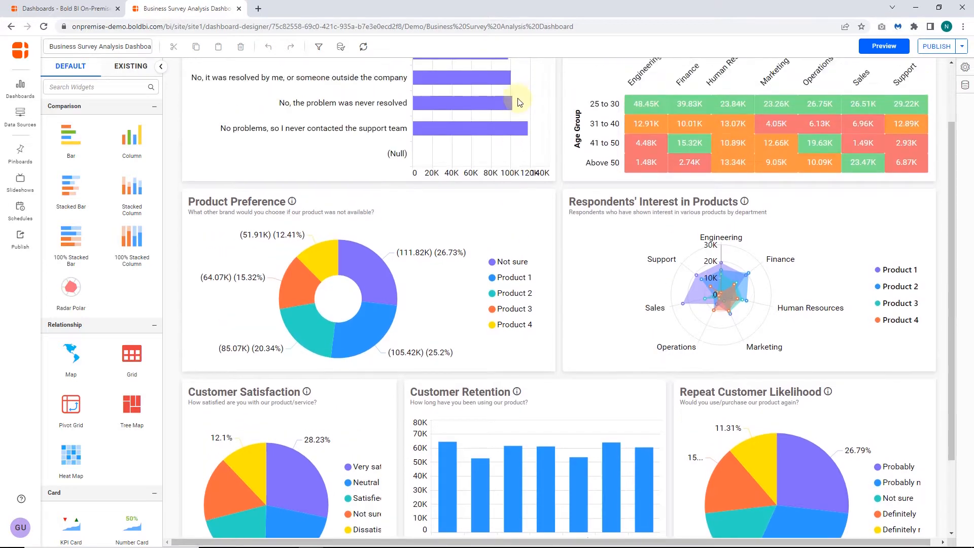
scroll(up, 3)
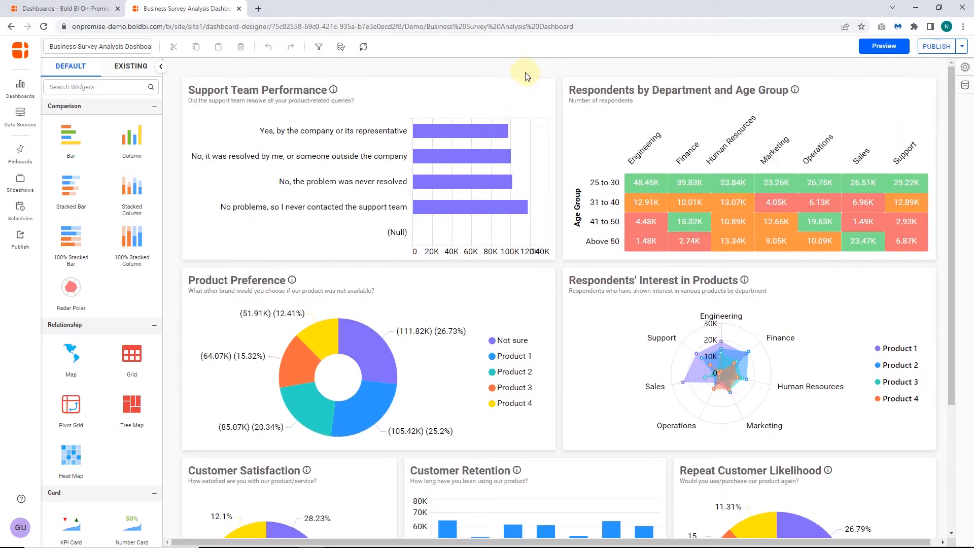
mouse_move(598, 111)
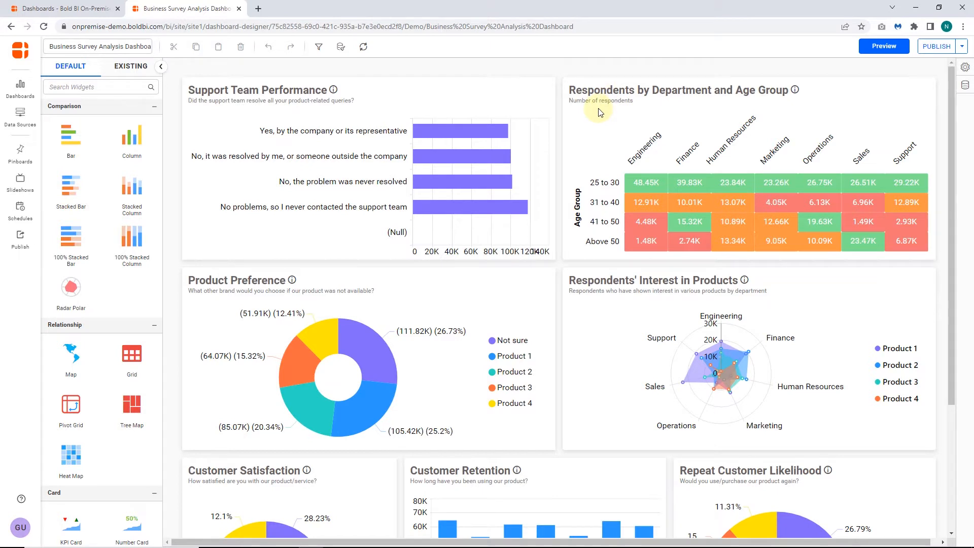
mouse_move(965, 85)
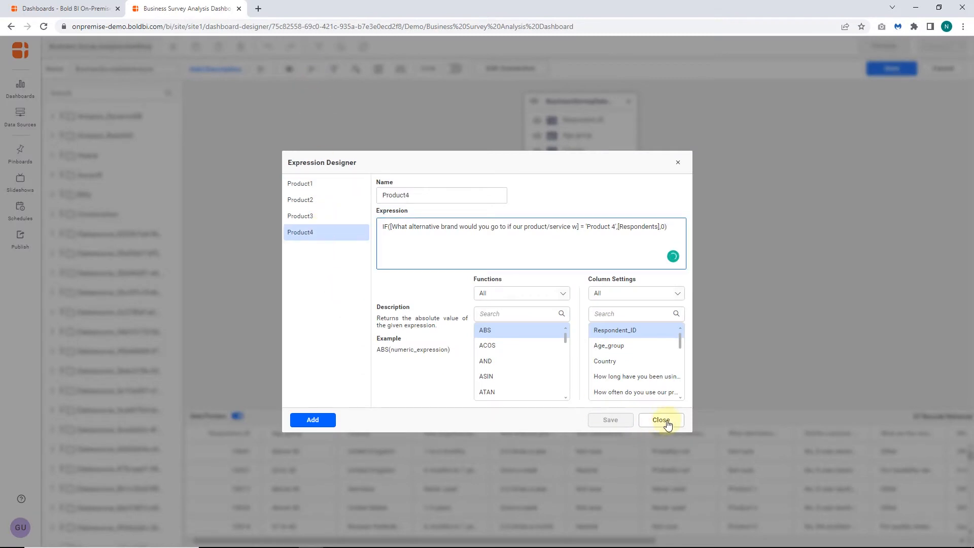
Close the Expression Designer dialog with the Product1 to Product4 fields
click(661, 420)
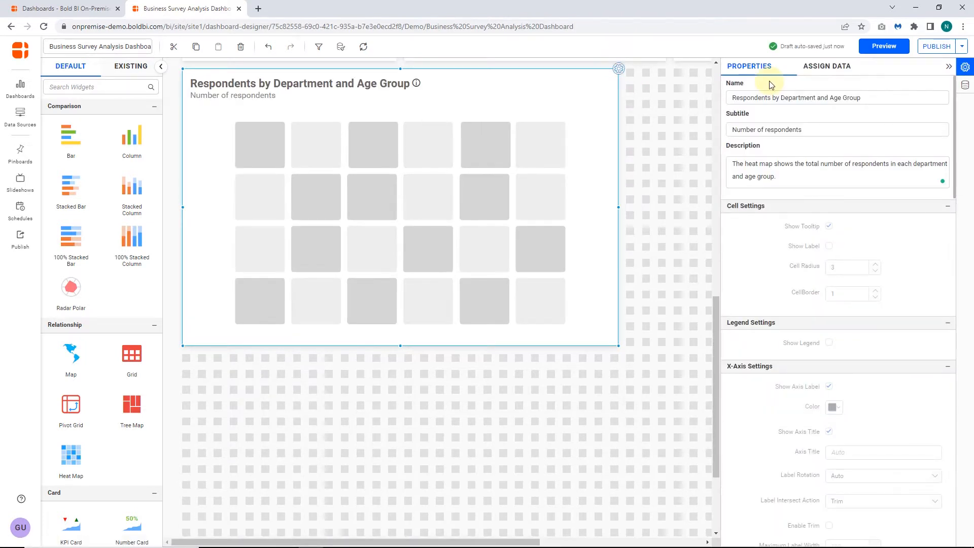
Switch the heat map's right panel to Assign Data
click(827, 66)
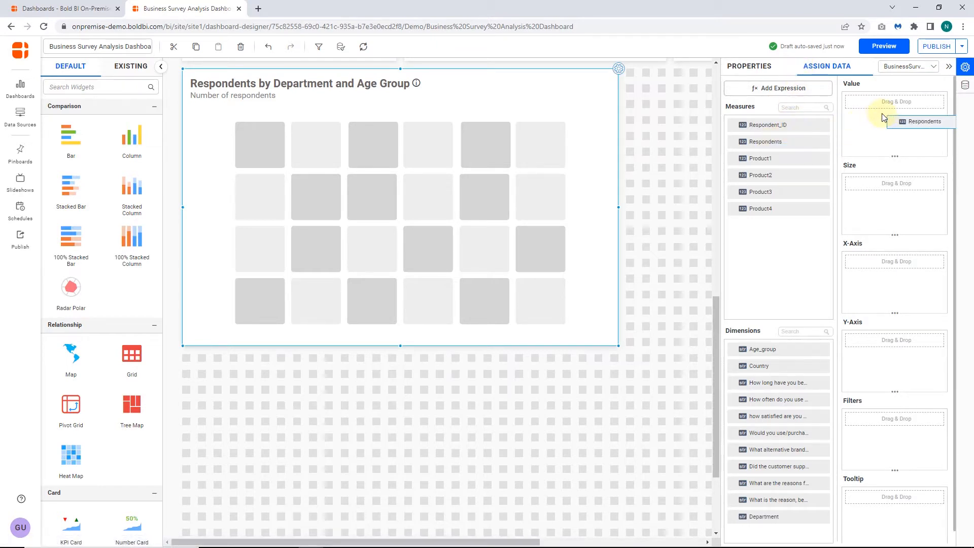
Assign Respondents as value, Department on the x-axis and Age_group on the y-axis
click(928, 101)
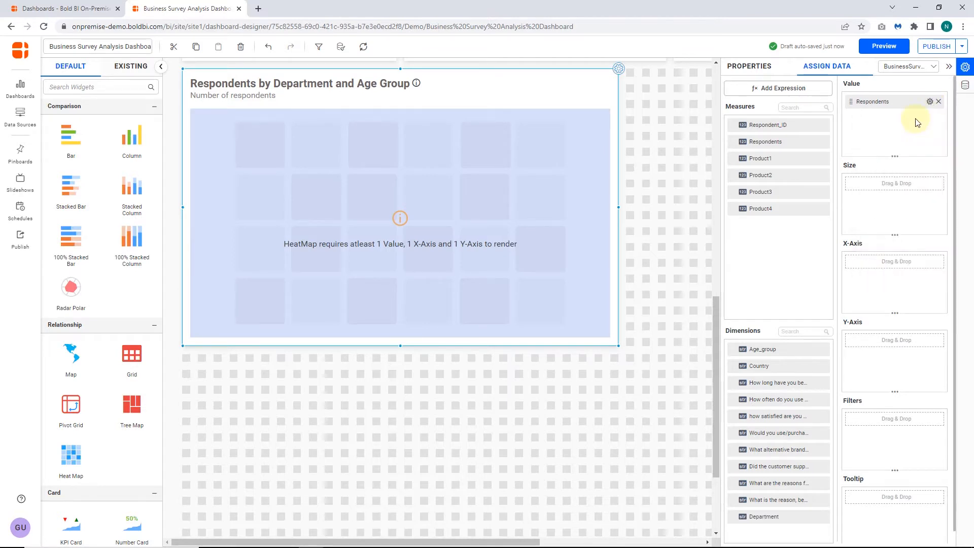
mouse_move(927, 200)
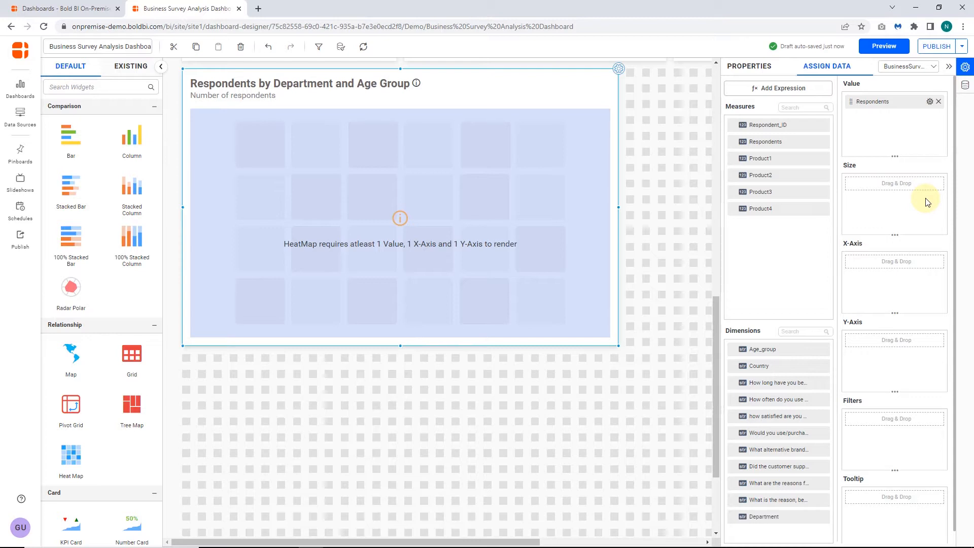
mouse_move(898, 308)
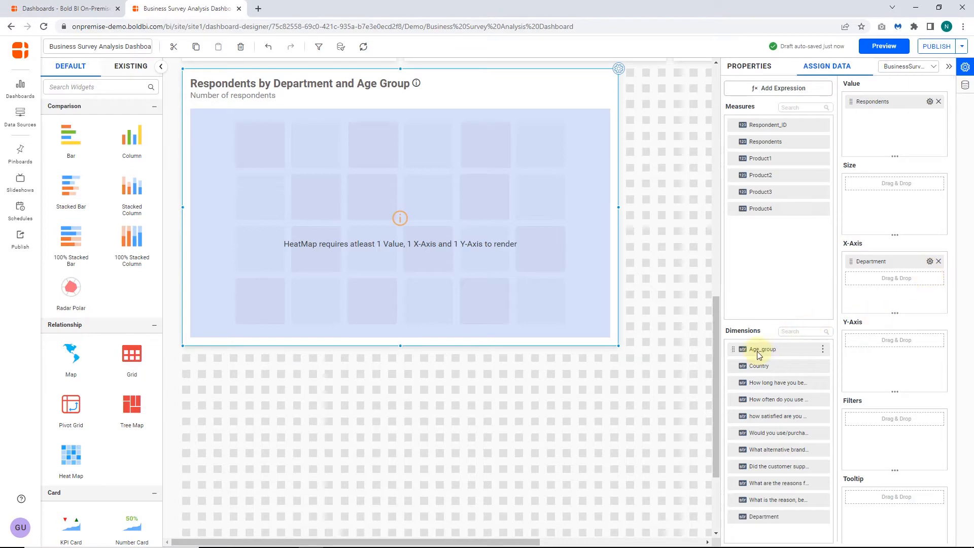
drag(761, 348, 895, 340)
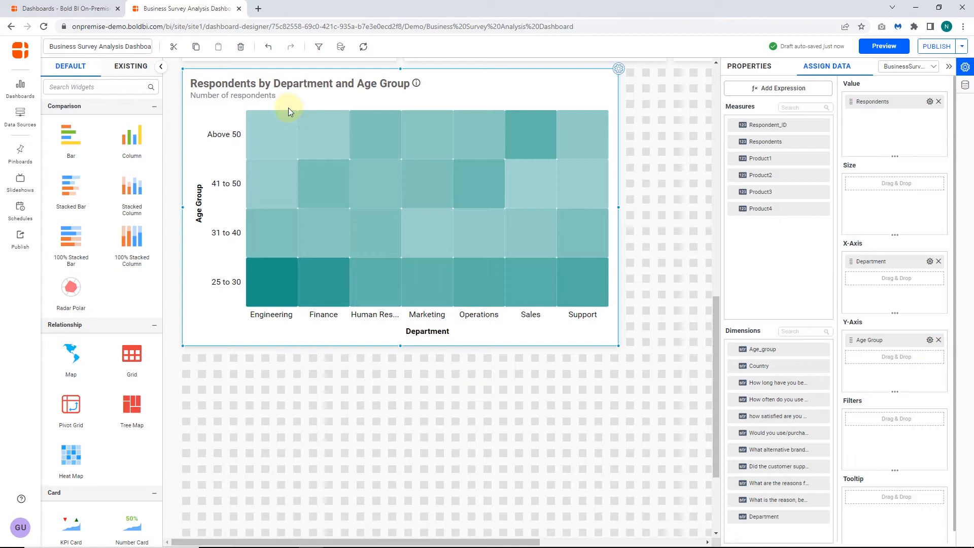
mouse_move(282, 106)
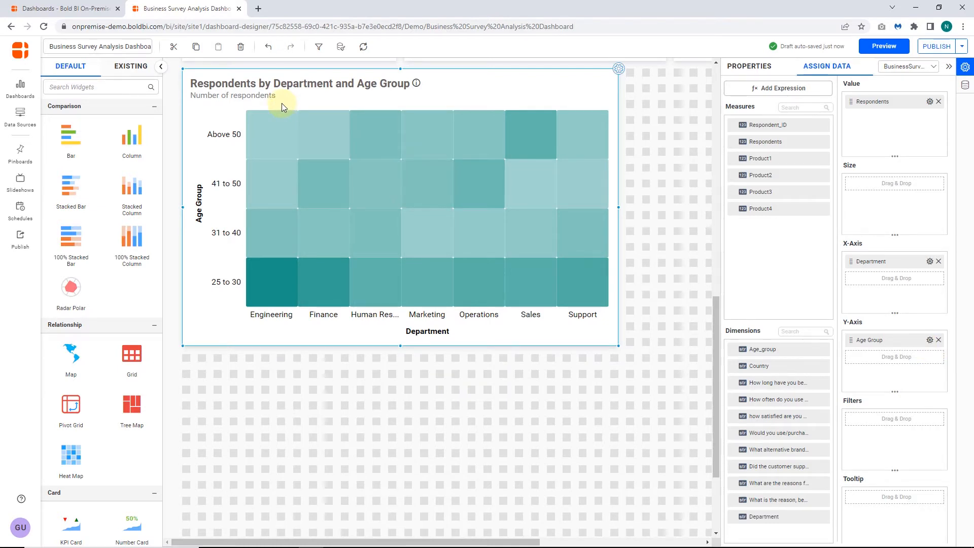
mouse_move(836, 495)
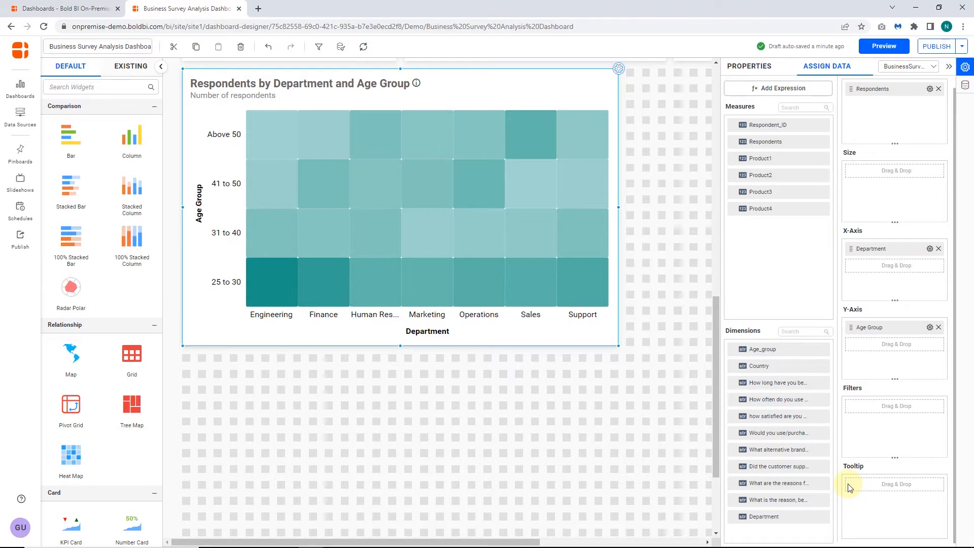
Show respondent count labels in cells and set cell radius 2 with border width 1
click(749, 66)
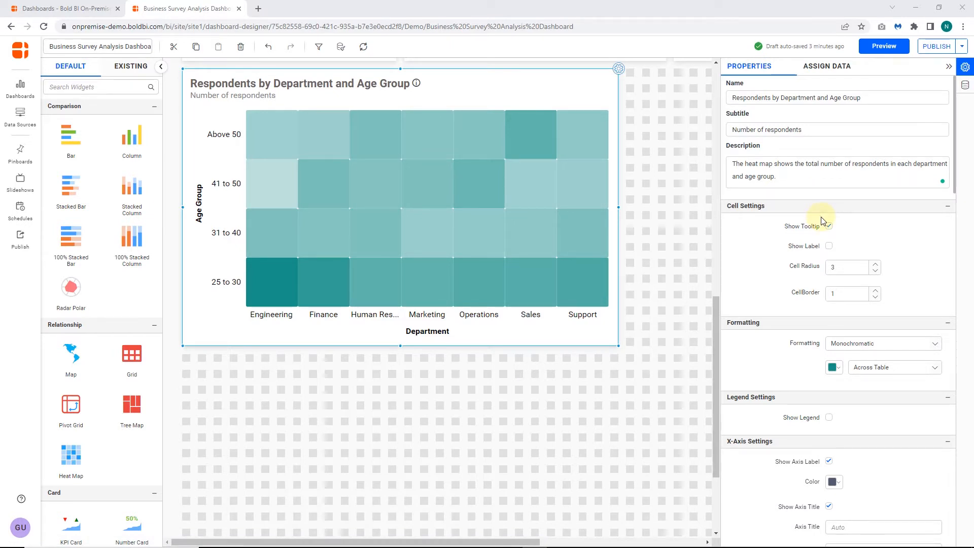
click(827, 225)
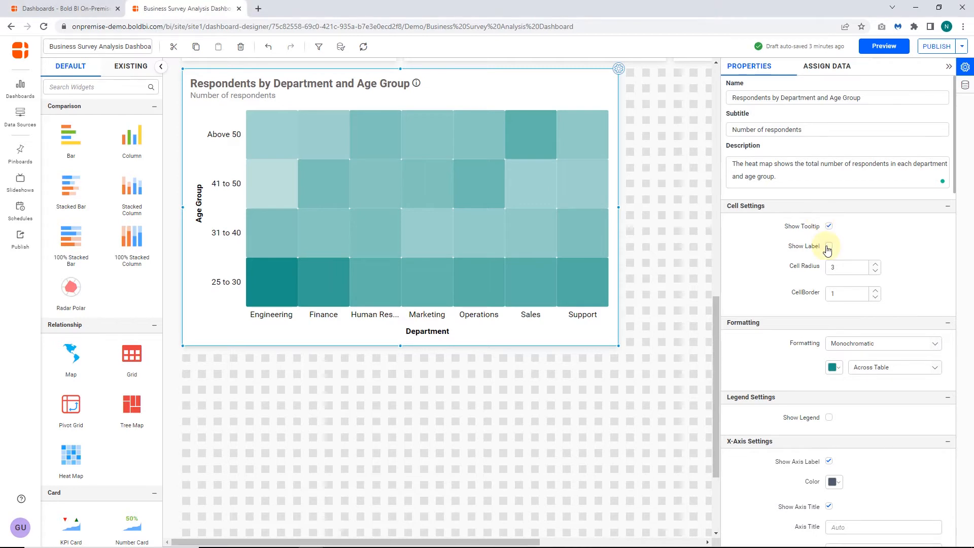
click(828, 246)
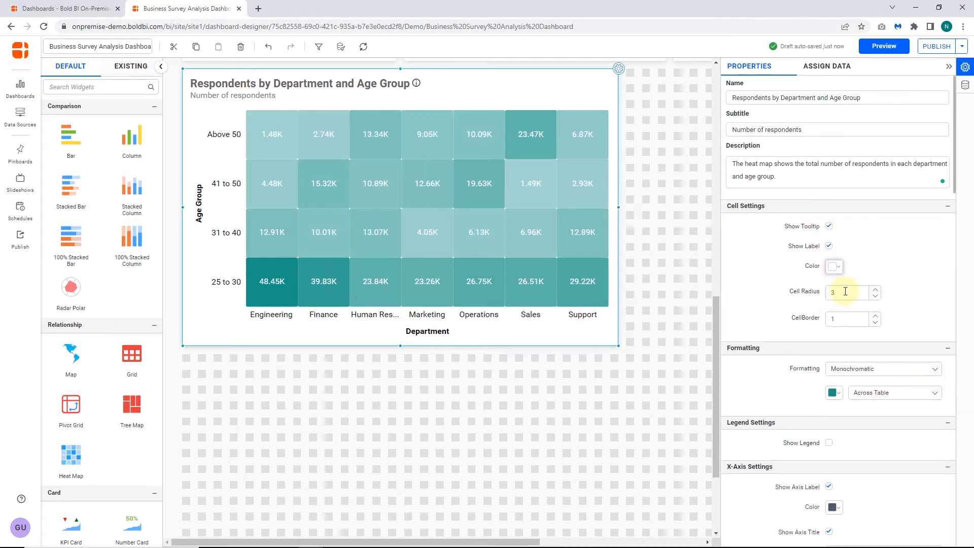
click(875, 297)
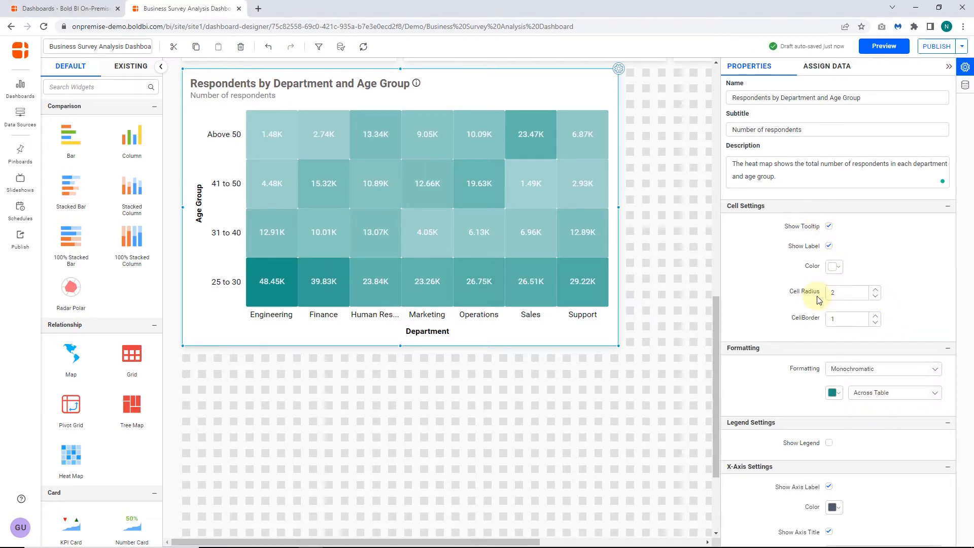
scroll(down, 3)
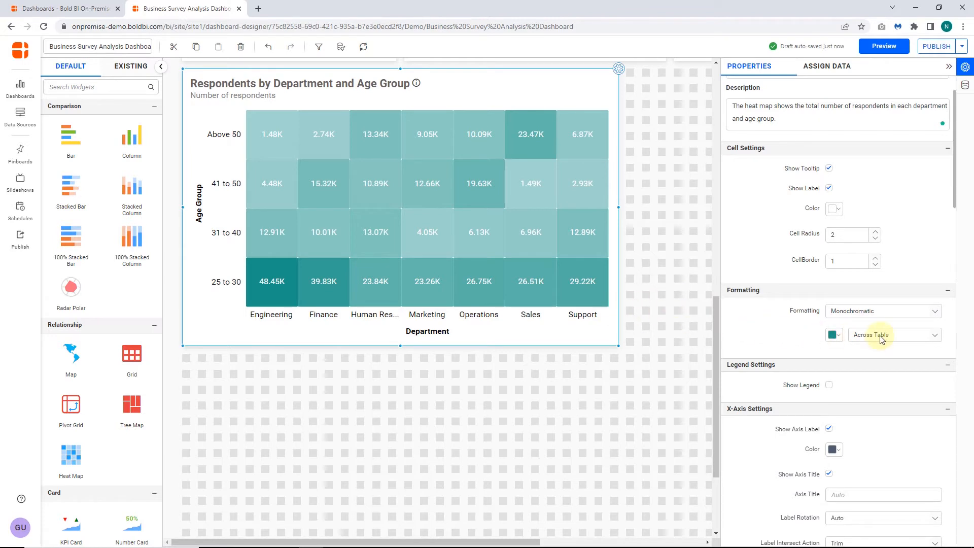
Change the formatting scope from Across Table to Column Wise, then Row Wise
click(895, 335)
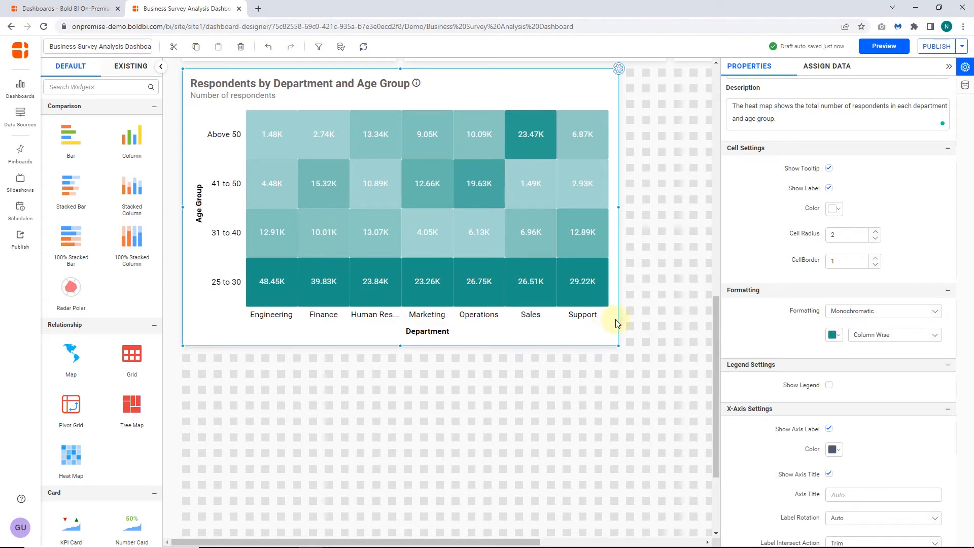
click(894, 334)
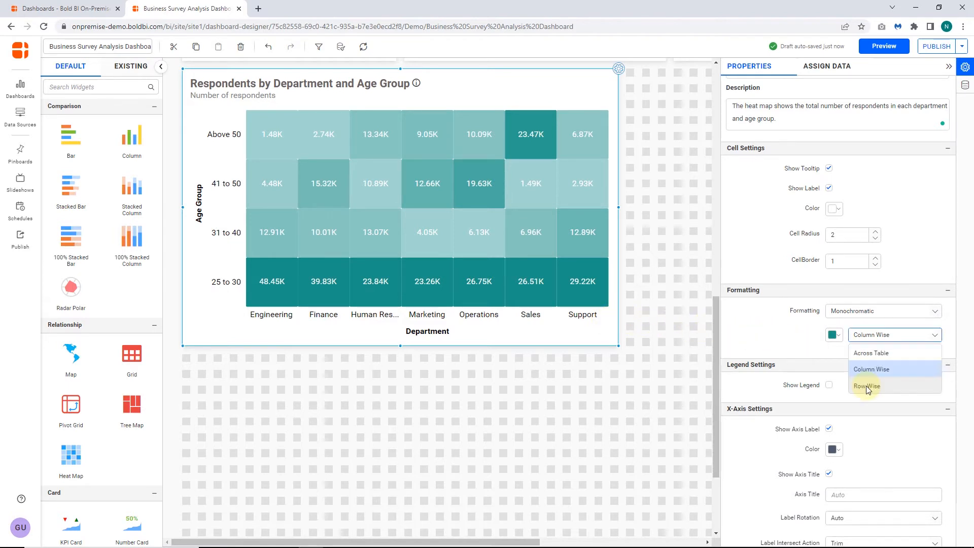
click(866, 386)
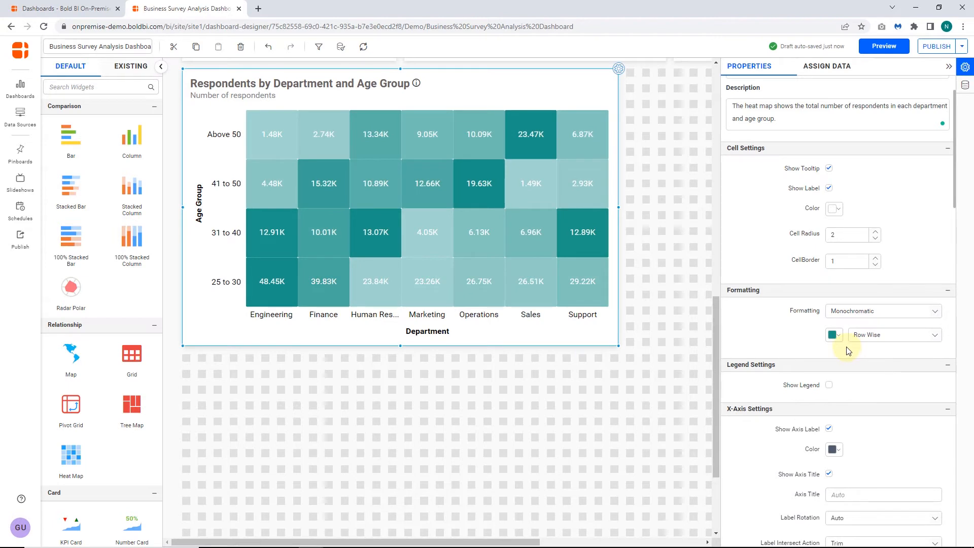
mouse_move(610, 329)
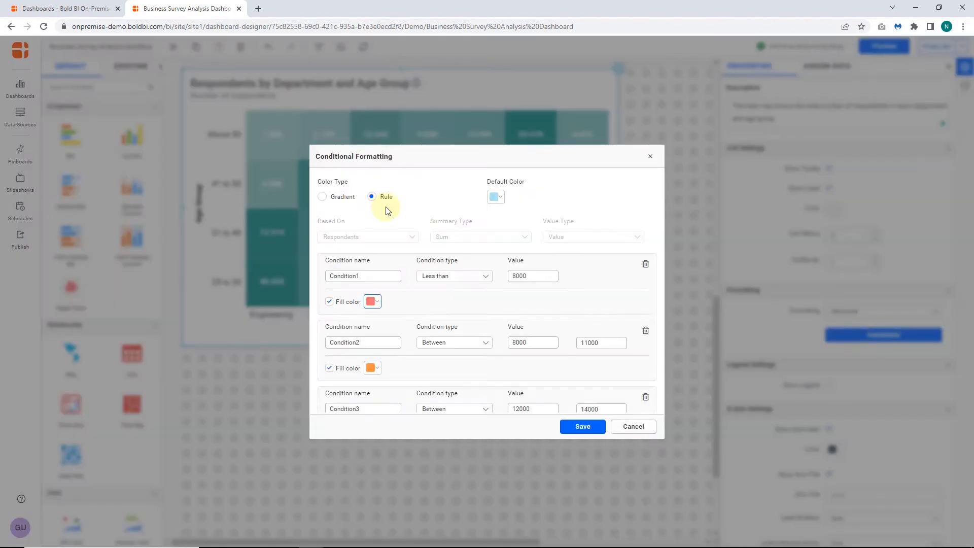
Save the advanced rule colouring: red below 8000, orange mid-range, green above 15000
scroll(down, 3)
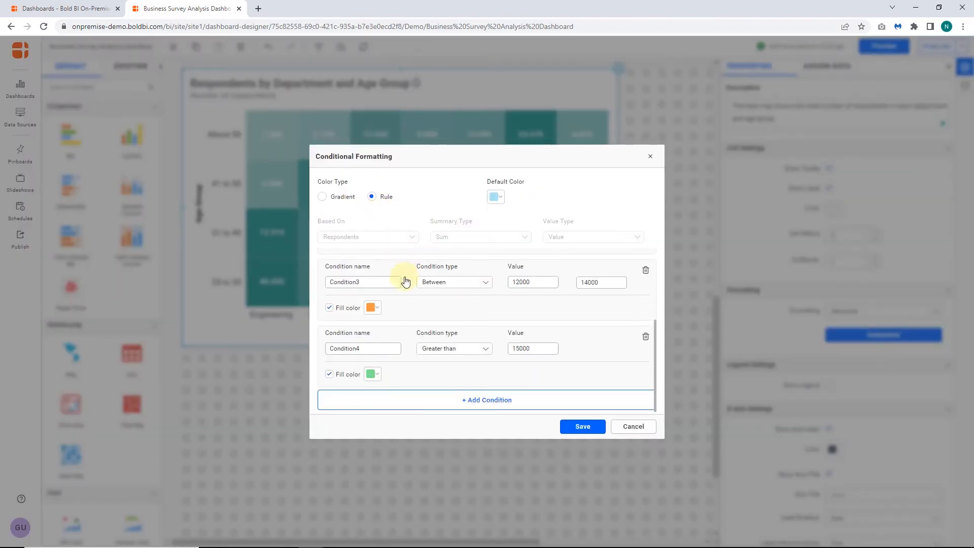
click(582, 426)
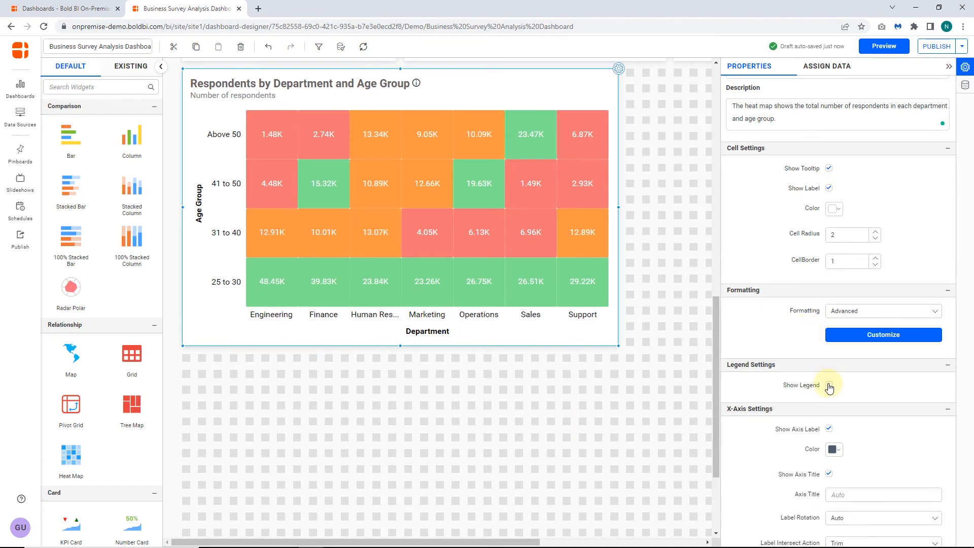
click(828, 460)
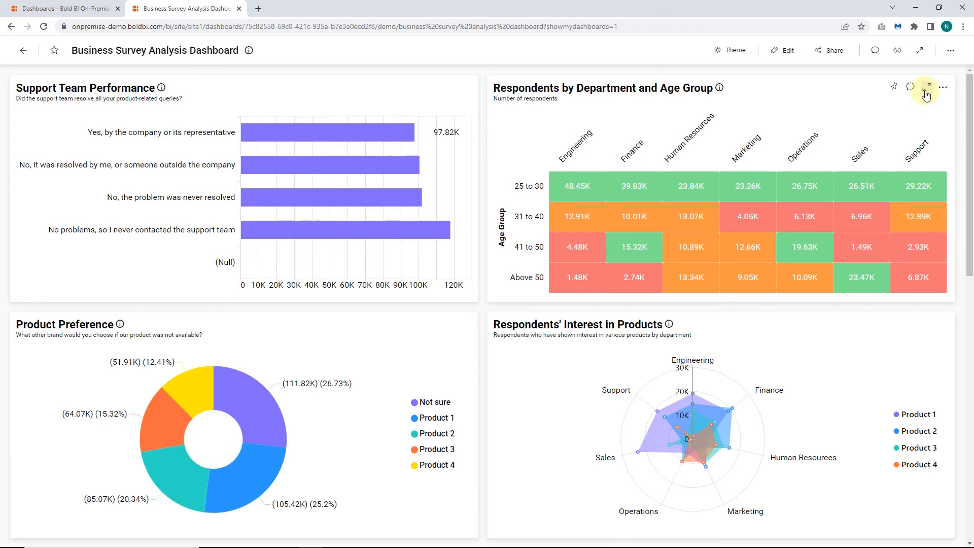
Maximize the rule-colored heat map in the published Business Survey dashboard viewer
click(926, 86)
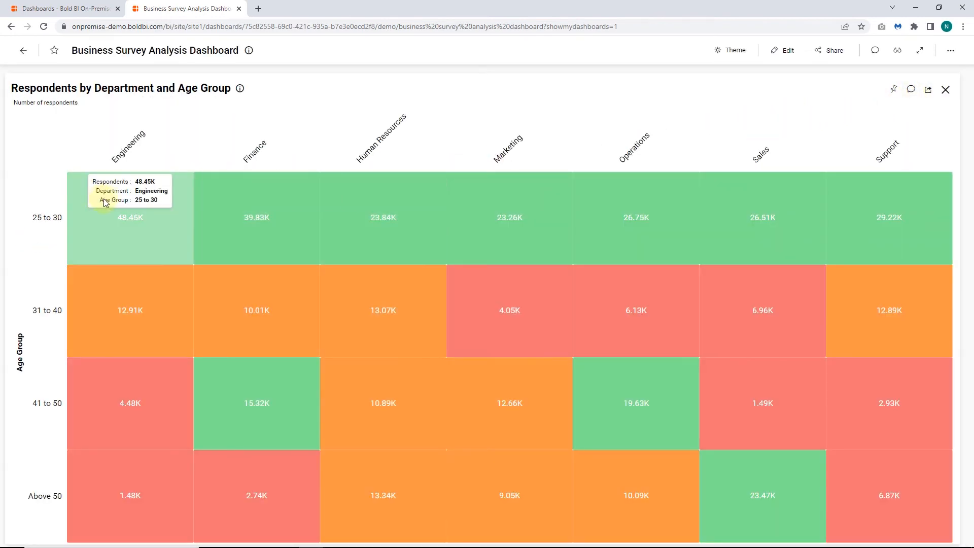
mouse_move(97, 289)
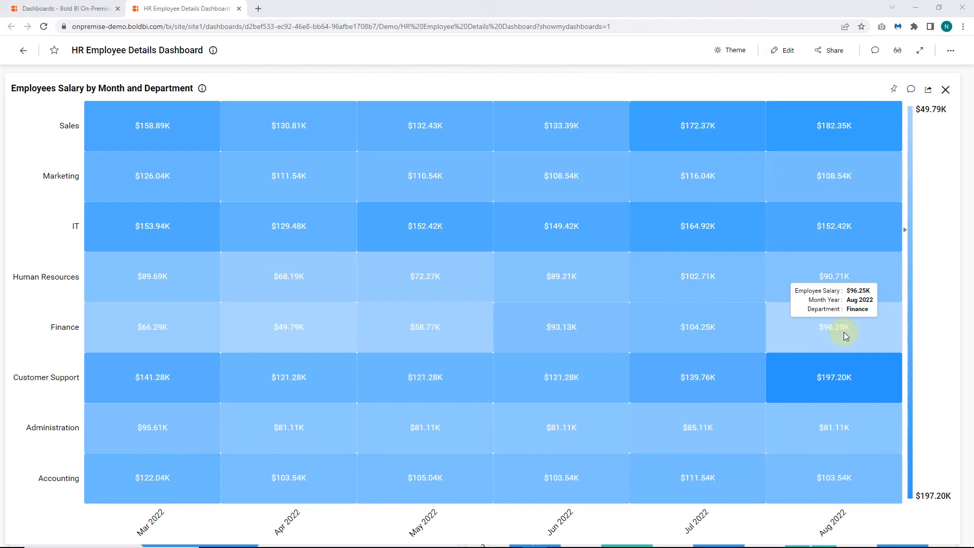
mouse_move(209, 102)
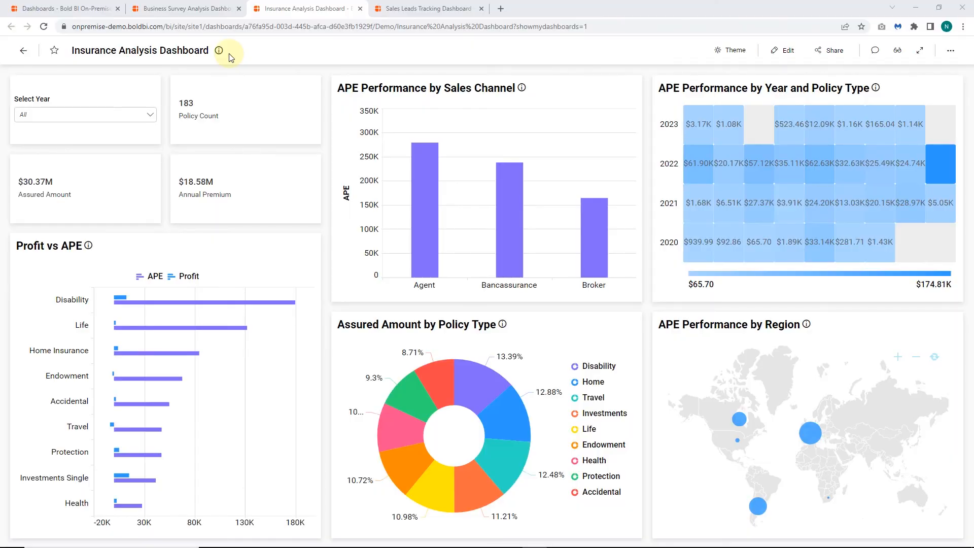
mouse_move(326, 57)
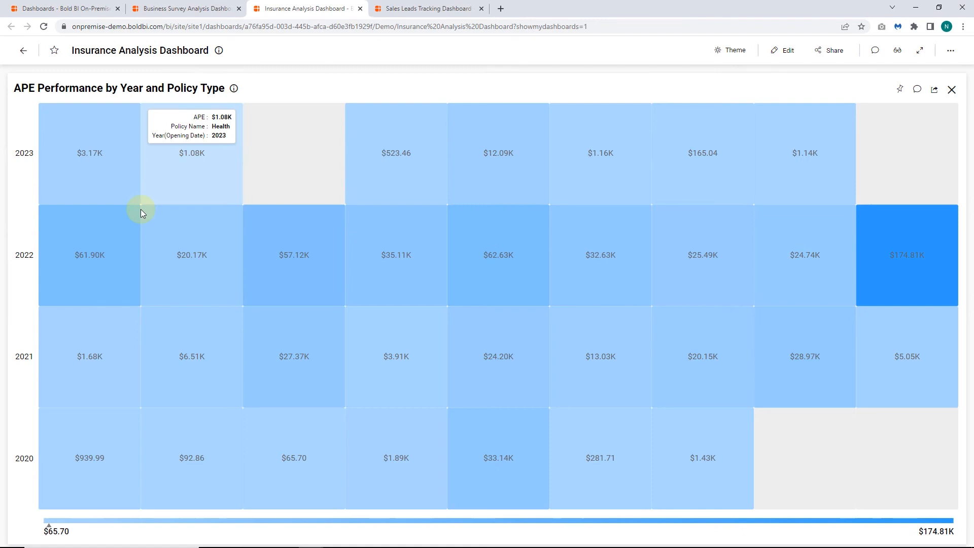
mouse_move(886, 247)
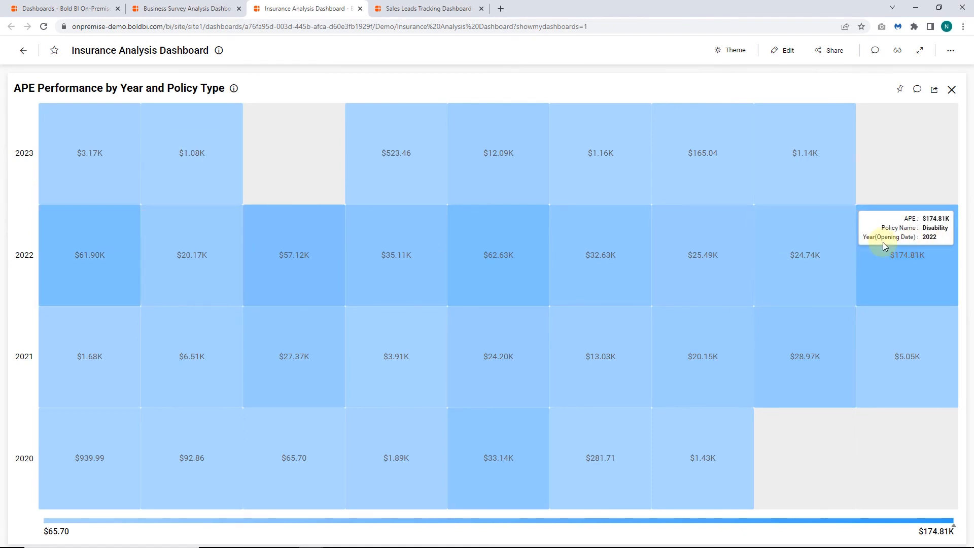
Switch to the Sales Leads Tracking Dashboard with its maximized Leads by Source and Owner heat map
click(435, 8)
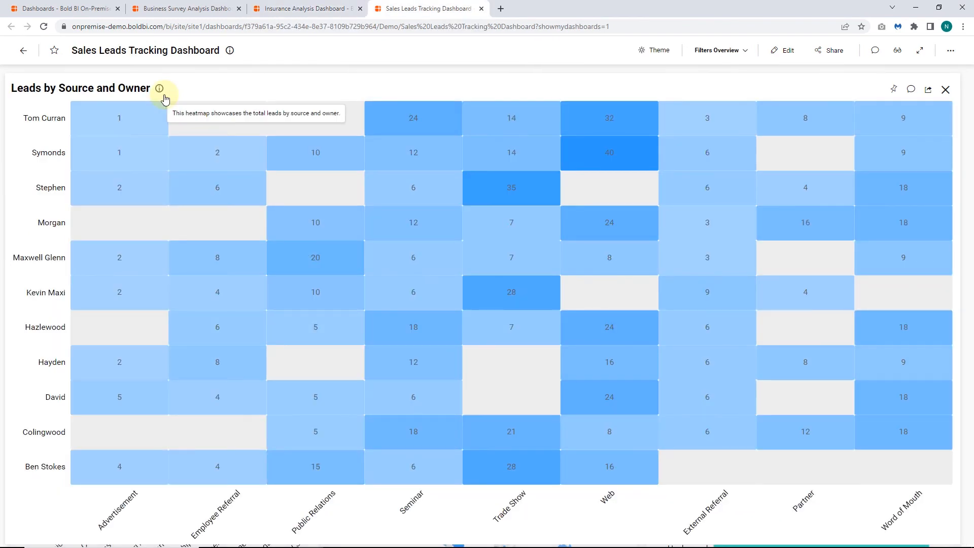
mouse_move(306, 125)
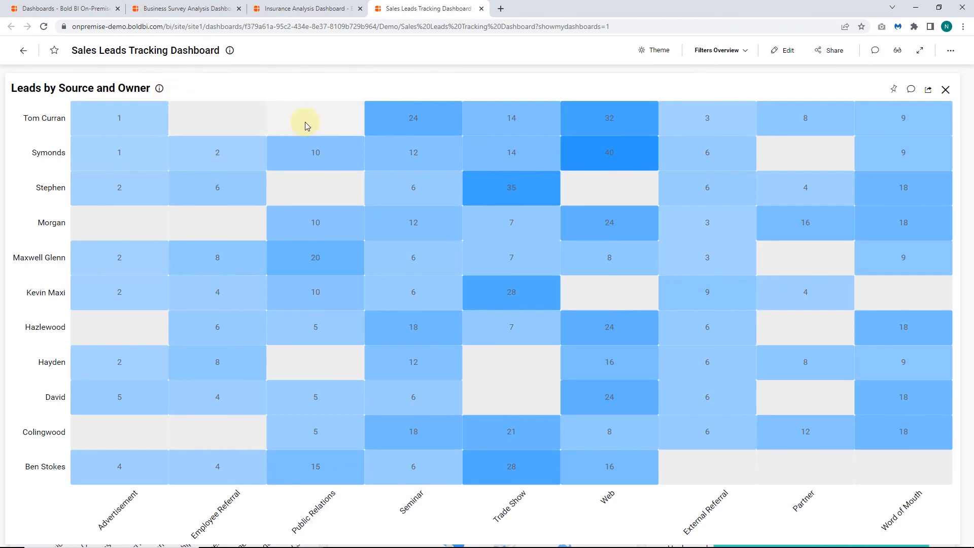
mouse_move(422, 158)
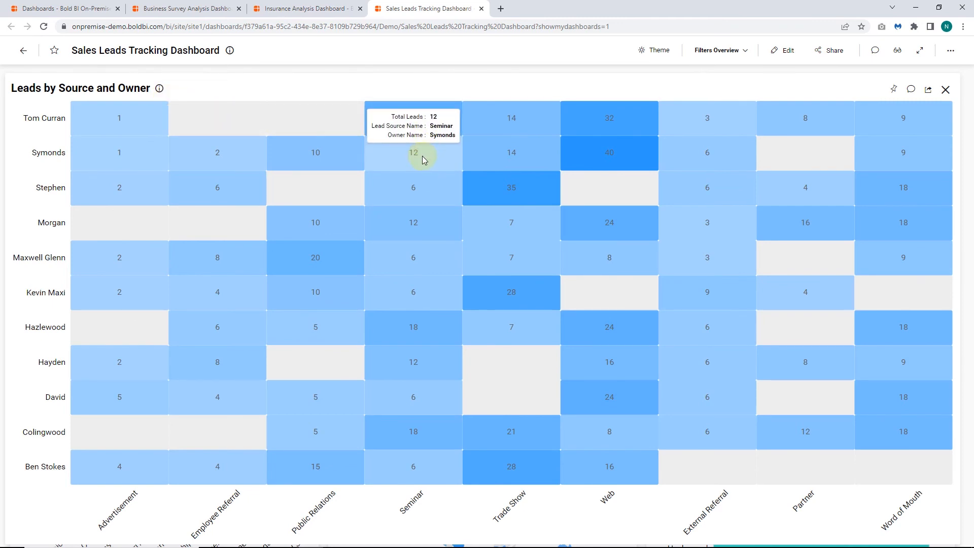
mouse_move(422, 189)
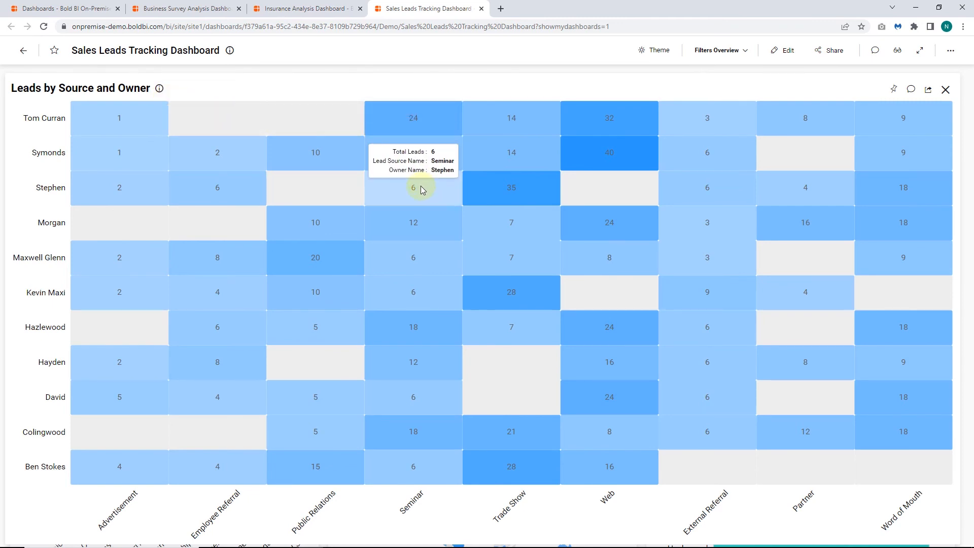